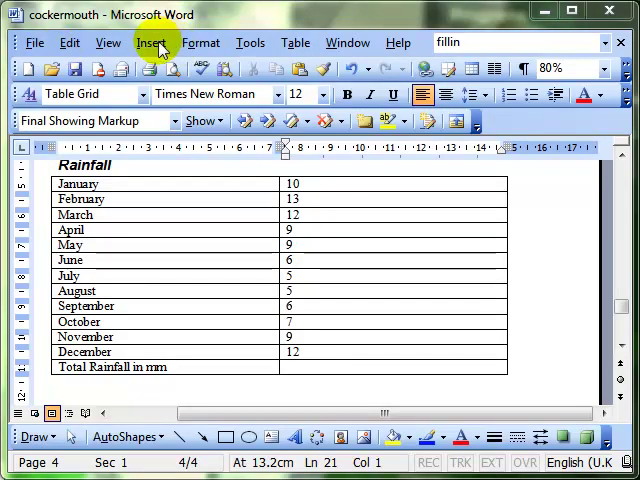
# Insert a =SUM(ABOVE) formula field in the Total Rainfall in mm cell, showing 103
pyautogui.click(151, 42)
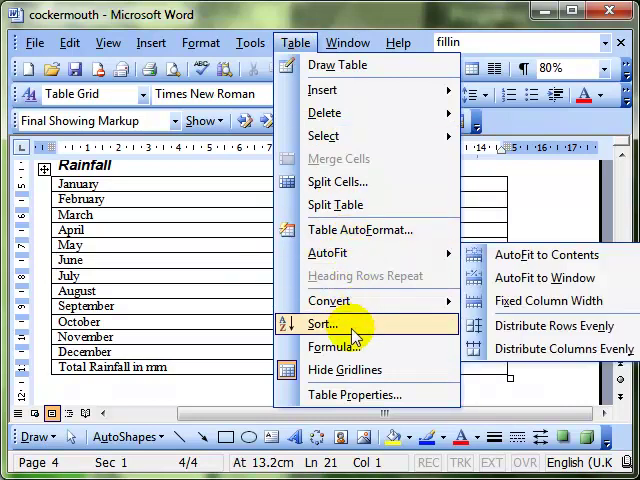
pyautogui.moveTo(344, 369)
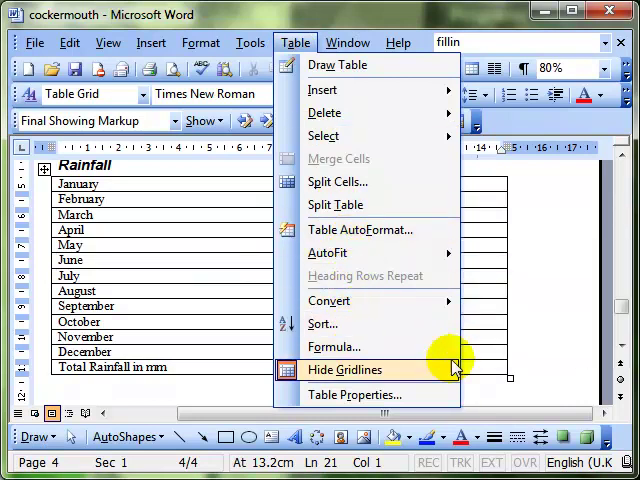
pyautogui.click(344, 370)
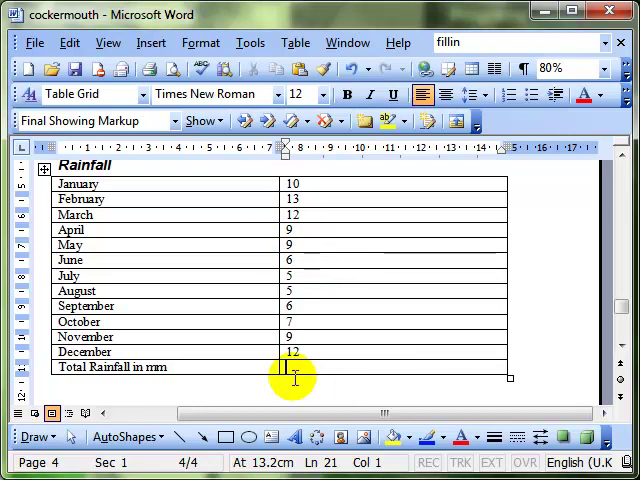
pyautogui.moveTo(150, 270)
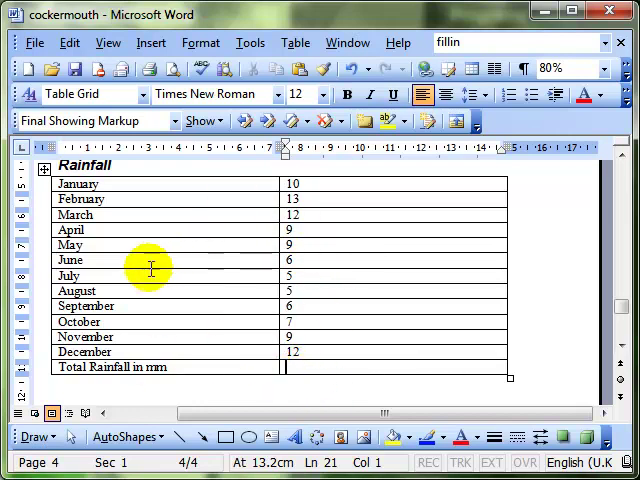
pyautogui.moveTo(547, 273)
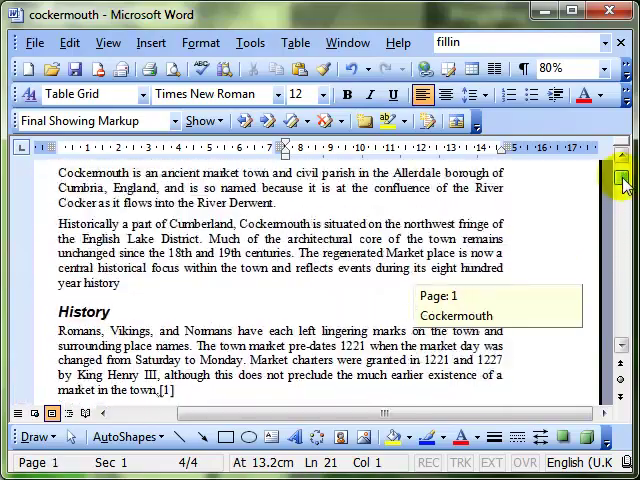
pyautogui.scroll(-3)
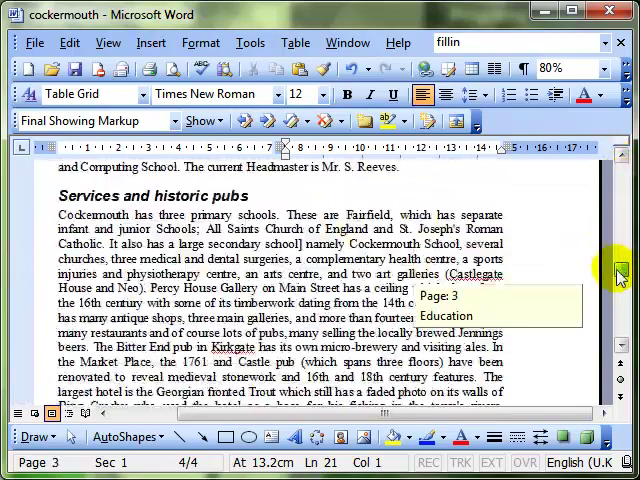
pyautogui.scroll(-3)
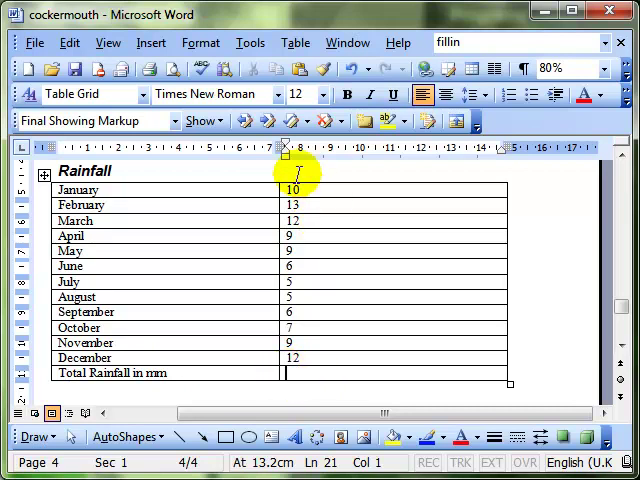
pyautogui.click(294, 42)
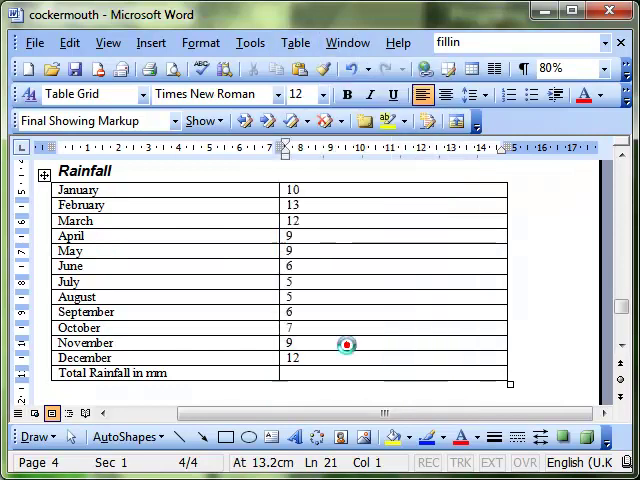
pyautogui.click(295, 42)
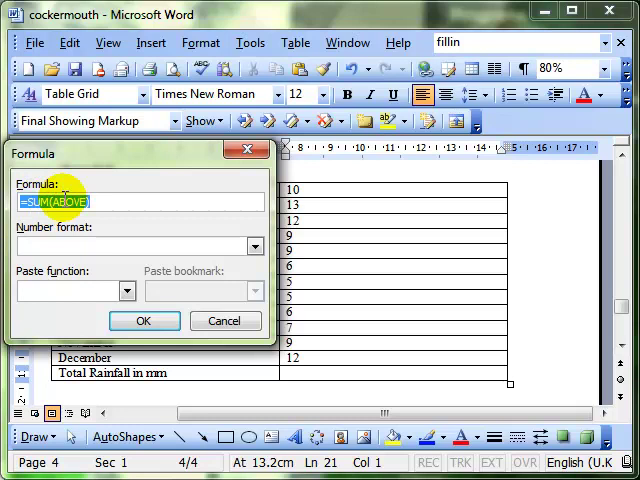
pyautogui.moveTo(160, 182)
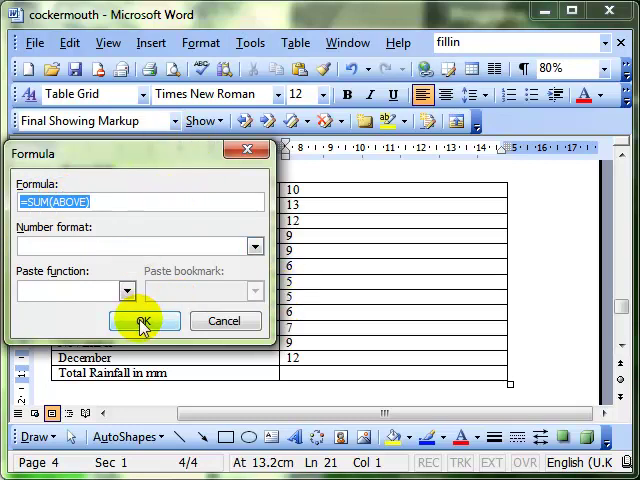
pyautogui.click(143, 321)
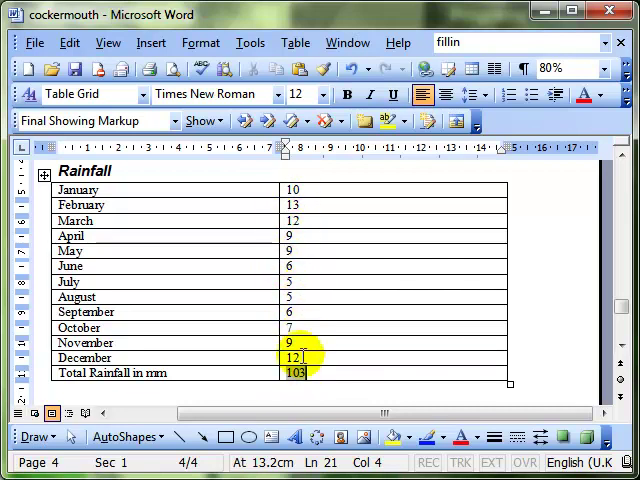
# Change January's rainfall from 10 to 100 and update the total field to 193
pyautogui.click(295, 372)
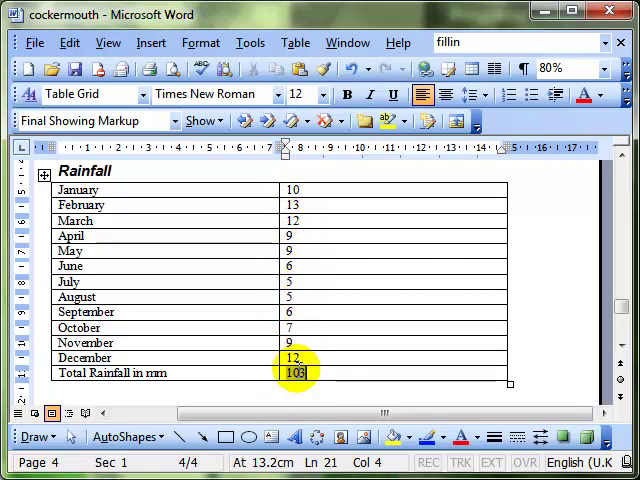
pyautogui.click(295, 190)
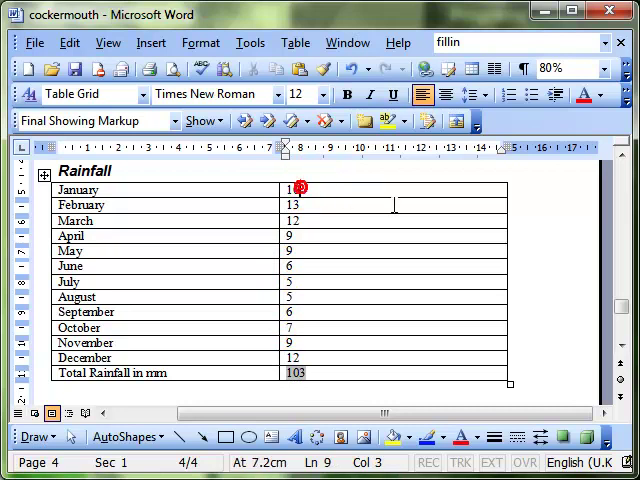
pyautogui.write('0')
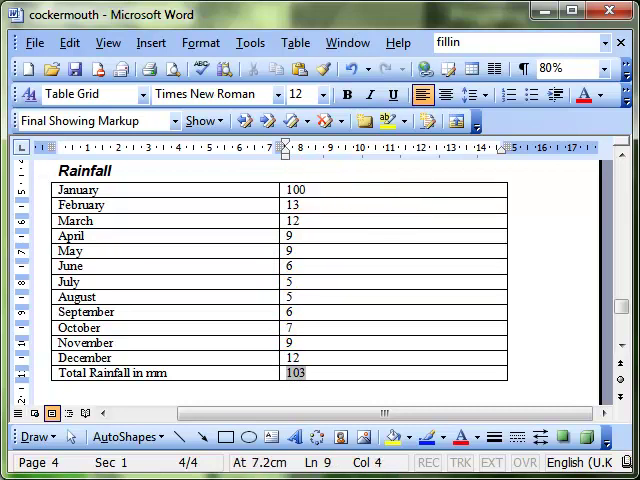
pyautogui.moveTo(320, 266)
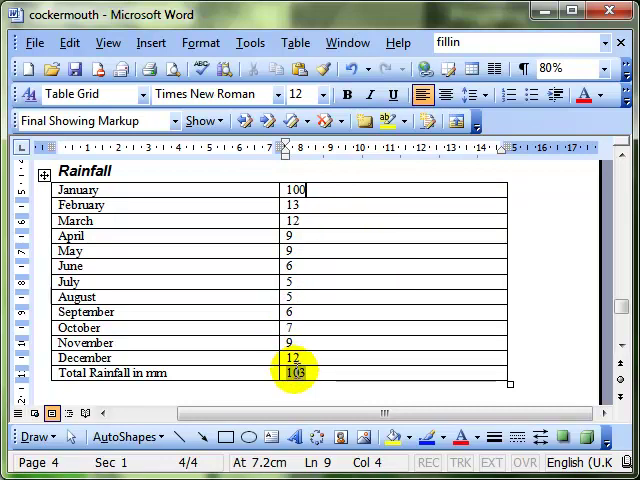
pyautogui.rightClick(293, 372)
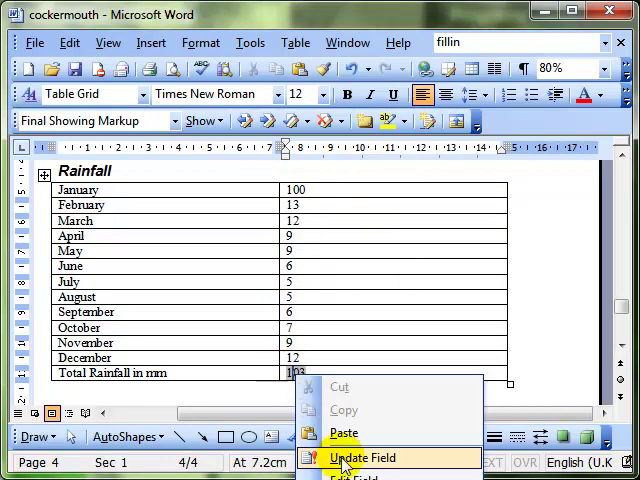
pyautogui.click(363, 458)
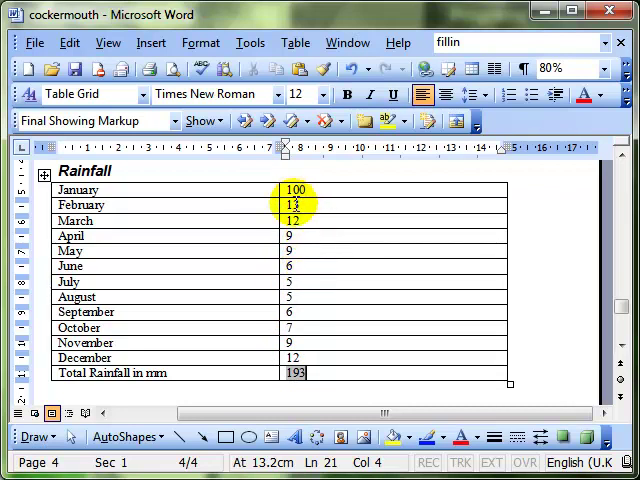
# Apply the £#,##0.00 number format to the total formula, displaying £ 193.00
pyautogui.rightClick(293, 372)
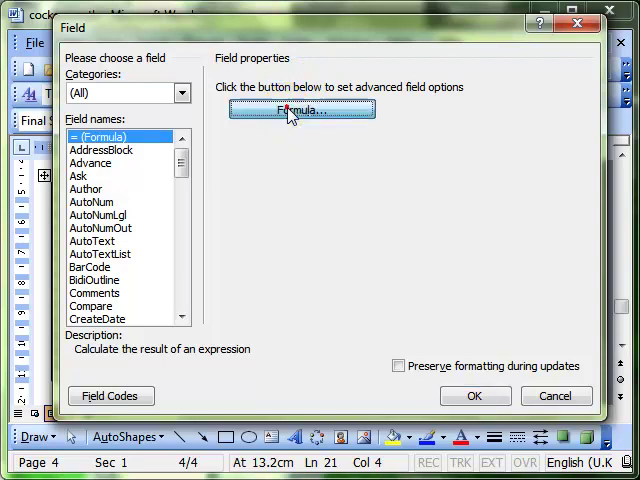
pyautogui.click(299, 110)
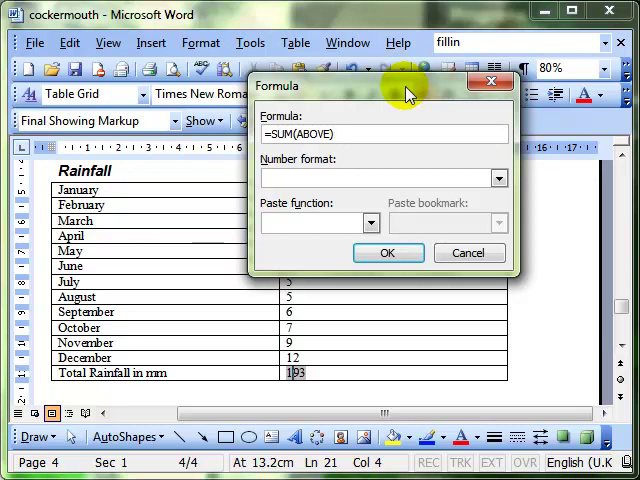
pyautogui.moveTo(502, 178)
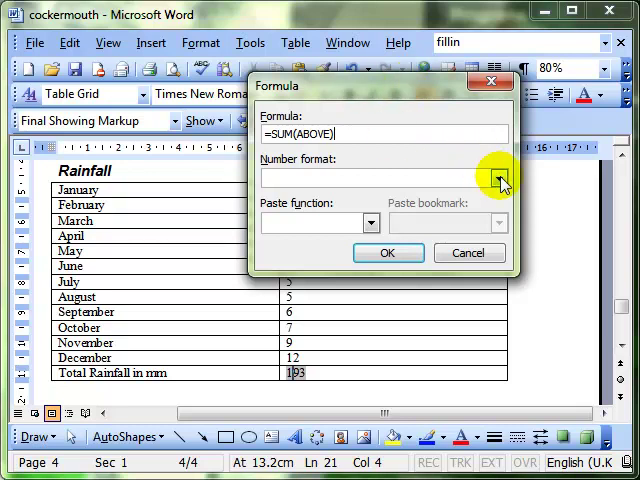
pyautogui.click(499, 183)
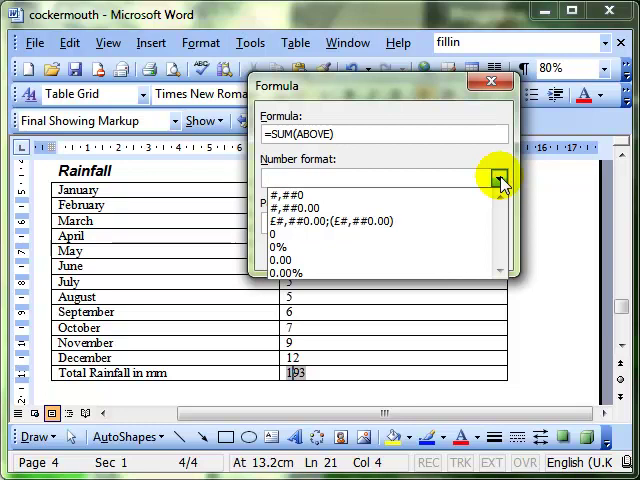
pyautogui.click(499, 178)
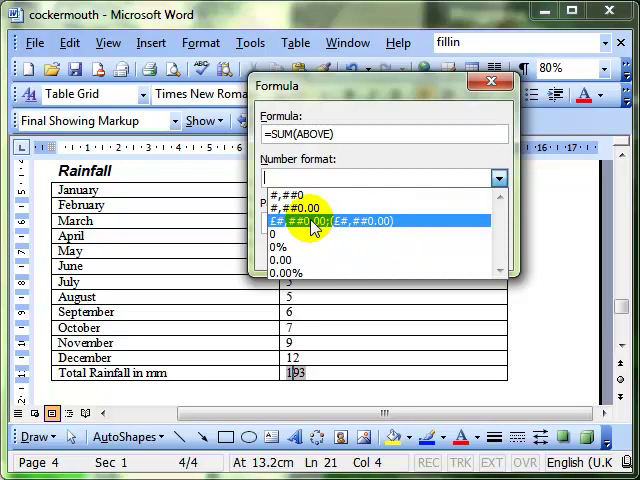
pyautogui.click(320, 220)
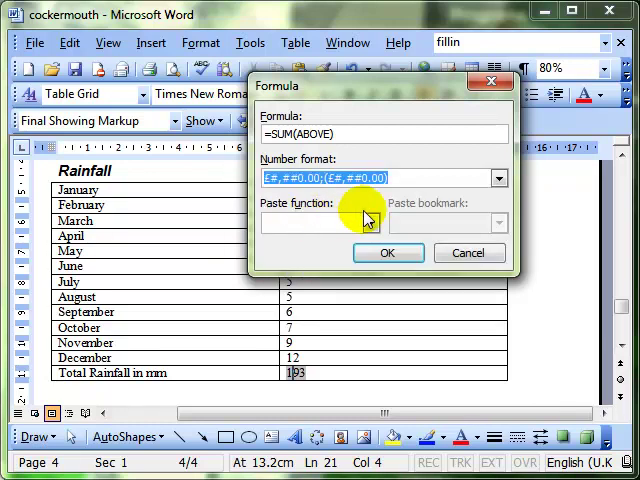
pyautogui.click(387, 252)
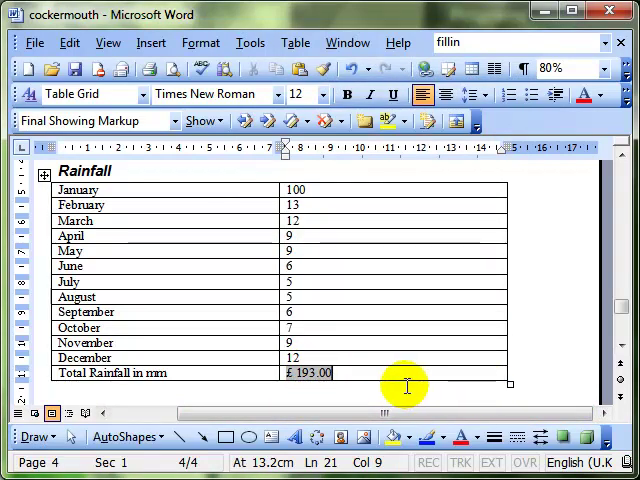
# Switch the total formula's number format to 0, so it shows 193
pyautogui.rightClick(305, 373)
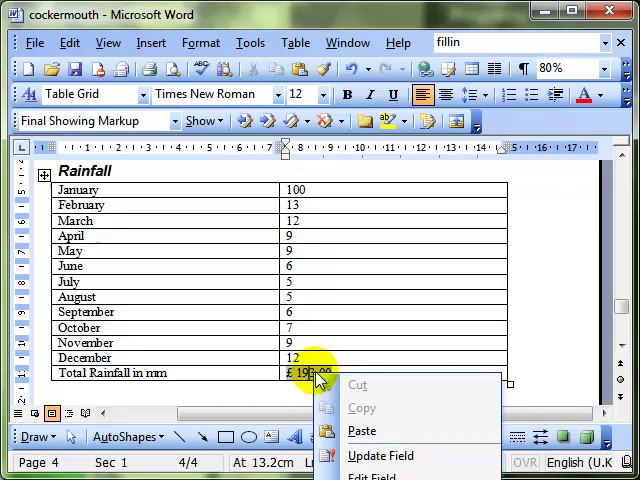
pyautogui.moveTo(370, 470)
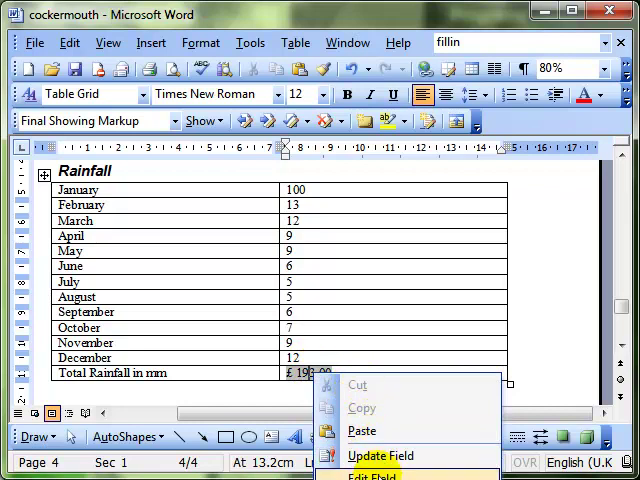
pyautogui.click(365, 471)
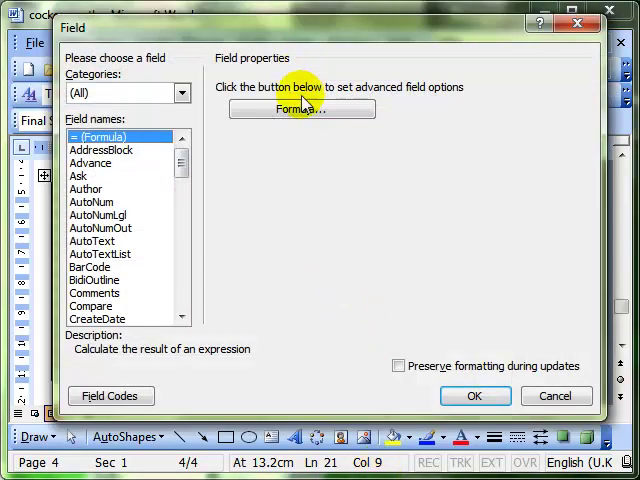
pyautogui.click(301, 108)
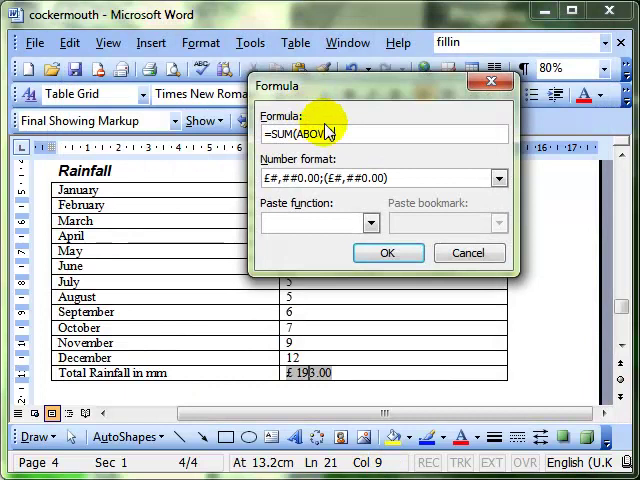
pyautogui.moveTo(499, 178)
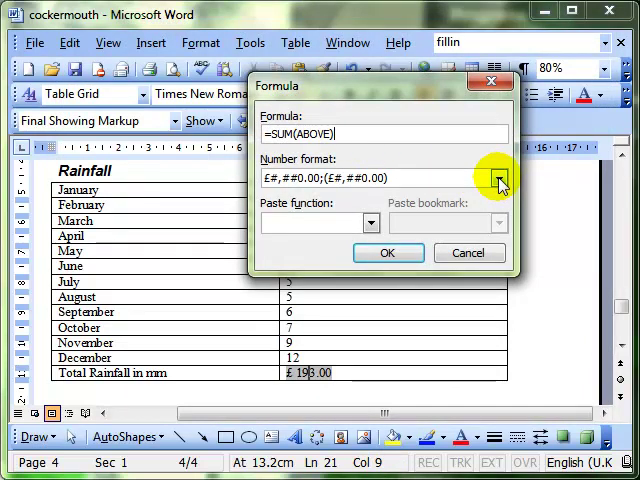
pyautogui.click(498, 177)
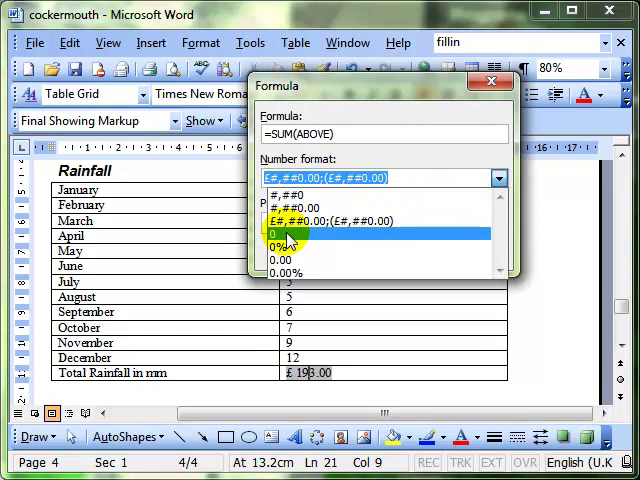
pyautogui.click(280, 233)
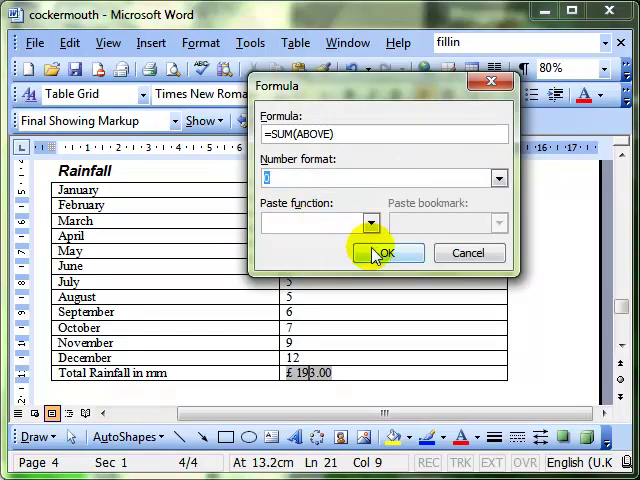
pyautogui.click(385, 252)
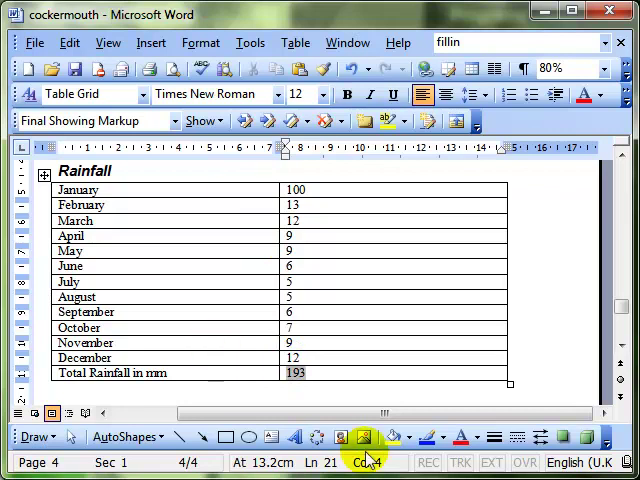
# Open the total field's formula and clear SUM(ABOVE), leaving only the equals sign
pyautogui.rightClick(296, 372)
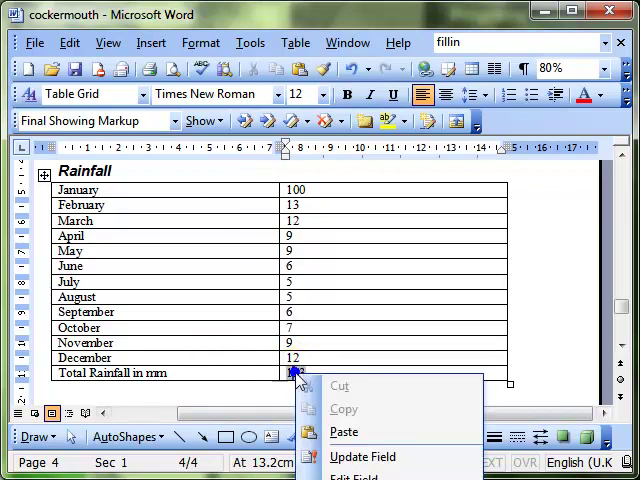
pyautogui.click(363, 457)
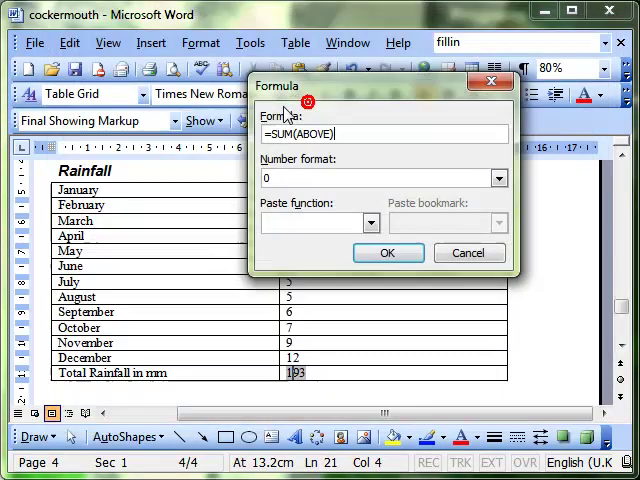
pyautogui.click(371, 222)
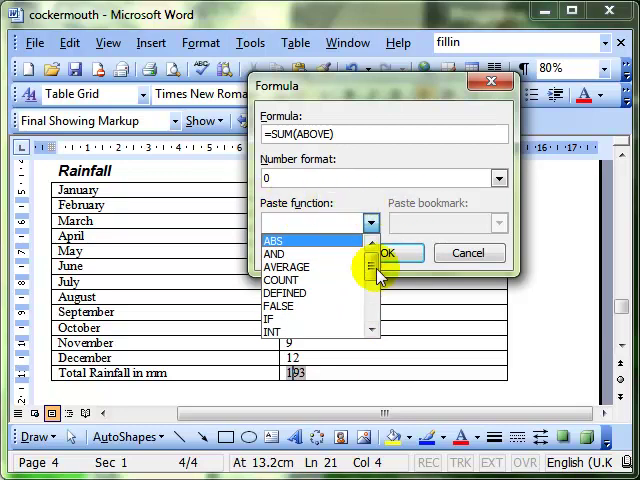
pyautogui.scroll(-3)
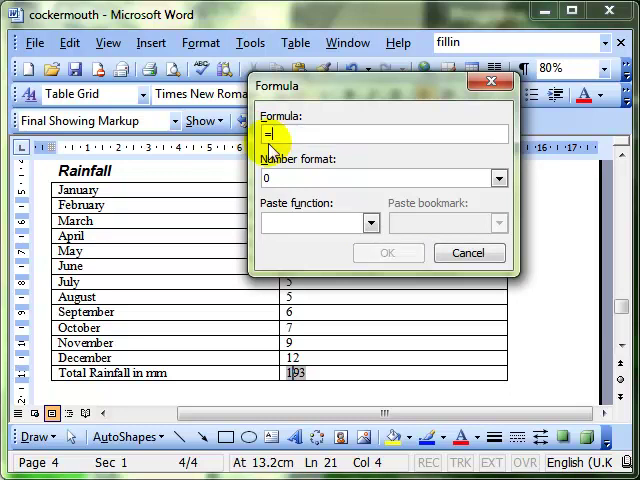
# Change the total formula to =MAX(ABOVE), so it displays 100
pyautogui.click(371, 222)
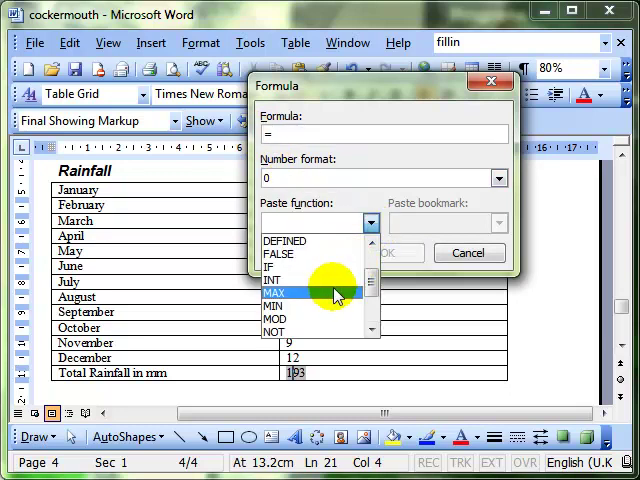
pyautogui.click(276, 291)
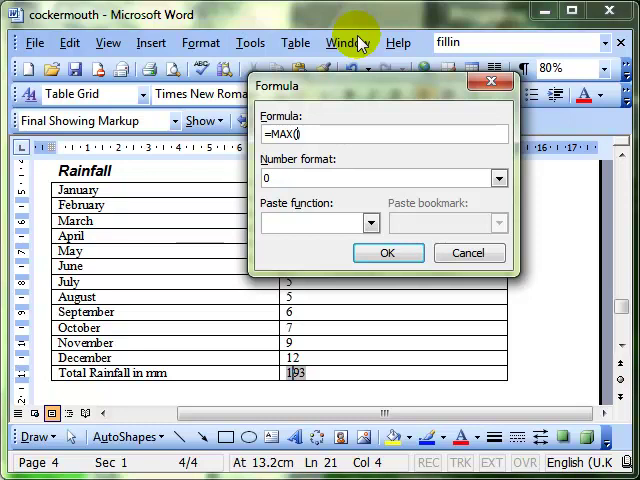
pyautogui.write('ab')
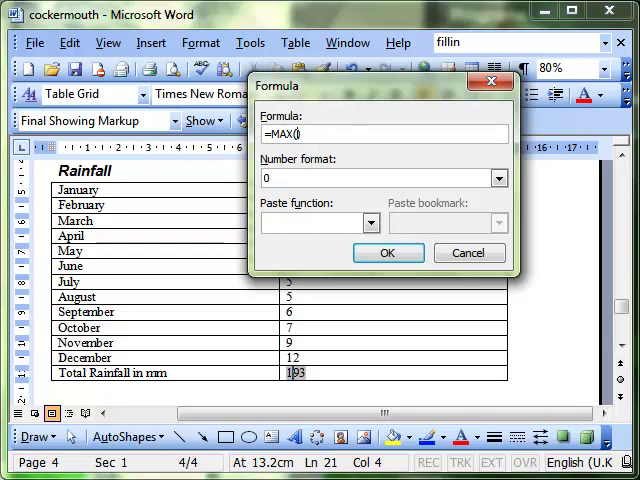
pyautogui.write('left')
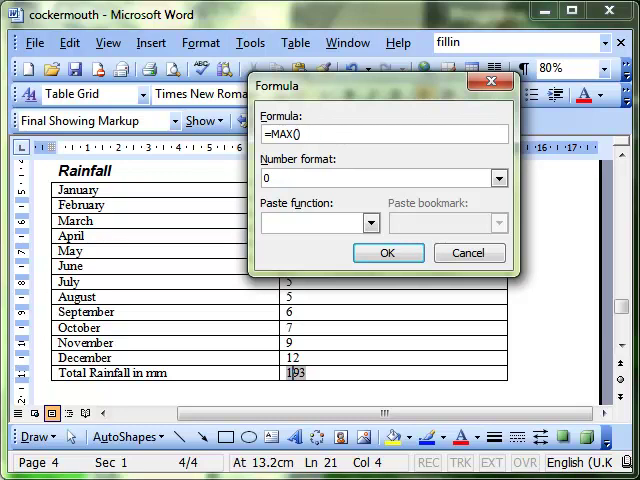
pyautogui.write('belo')
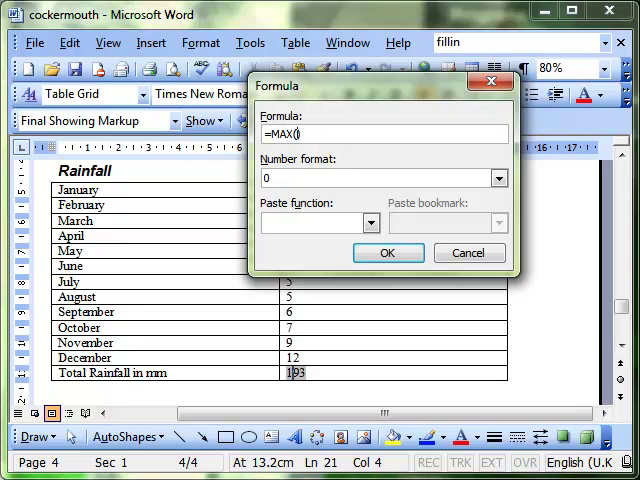
pyautogui.write('above')
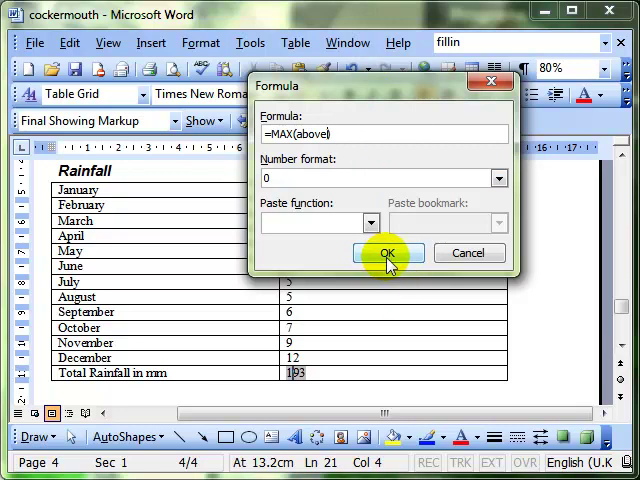
pyautogui.click(390, 252)
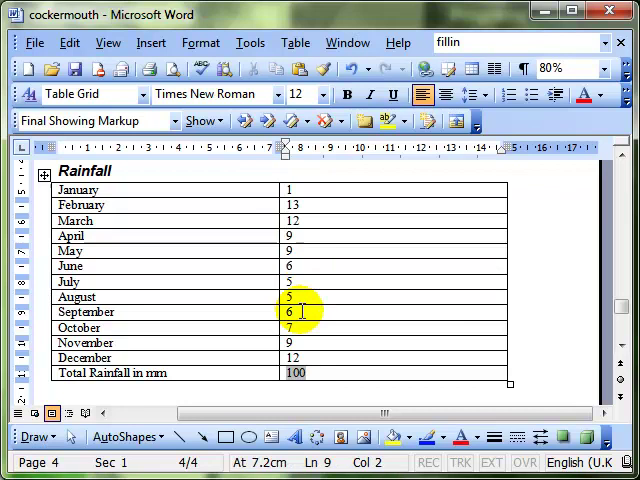
# Update the MAX total field to 13 and reopen its field settings
pyautogui.rightClick(291, 372)
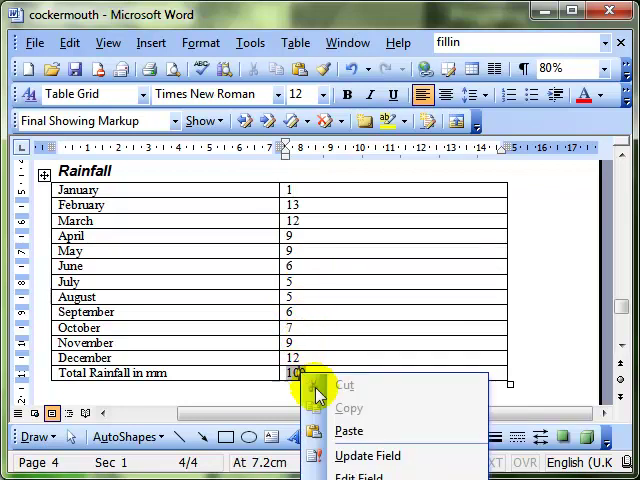
pyautogui.click(368, 455)
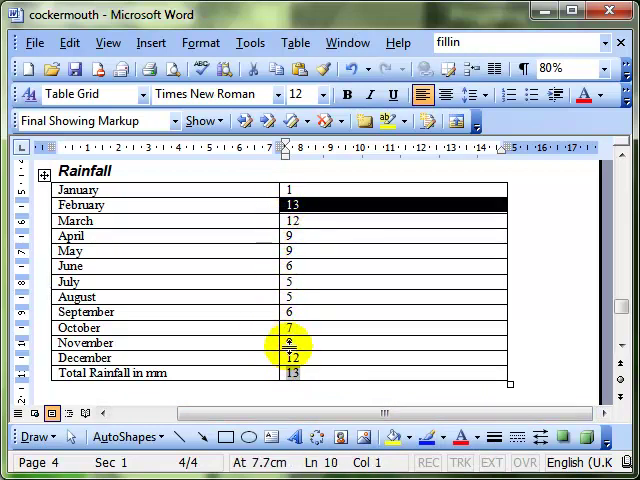
pyautogui.rightClick(293, 372)
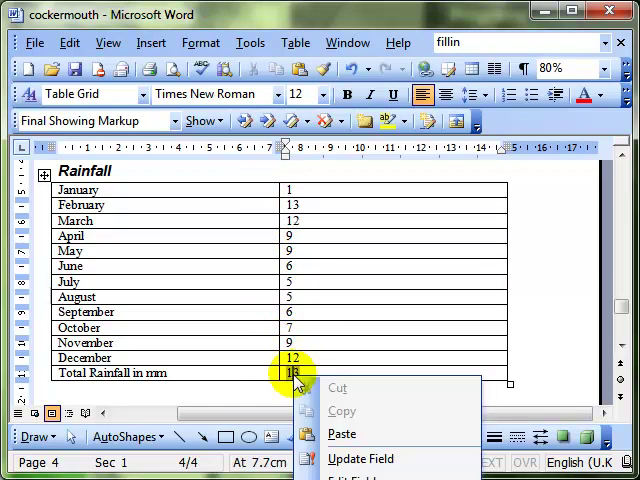
pyautogui.moveTo(361, 459)
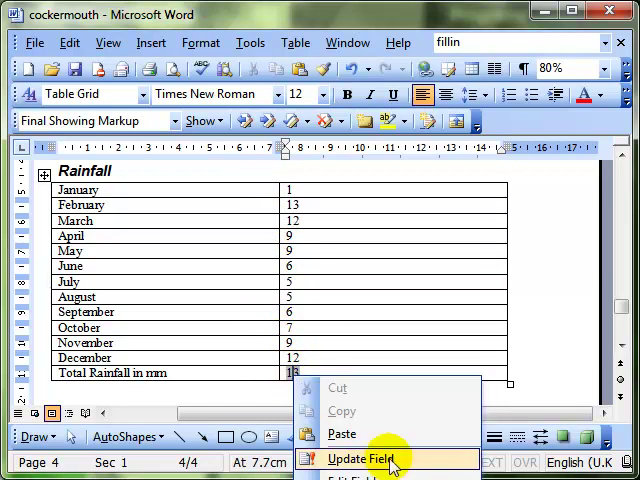
pyautogui.click(358, 460)
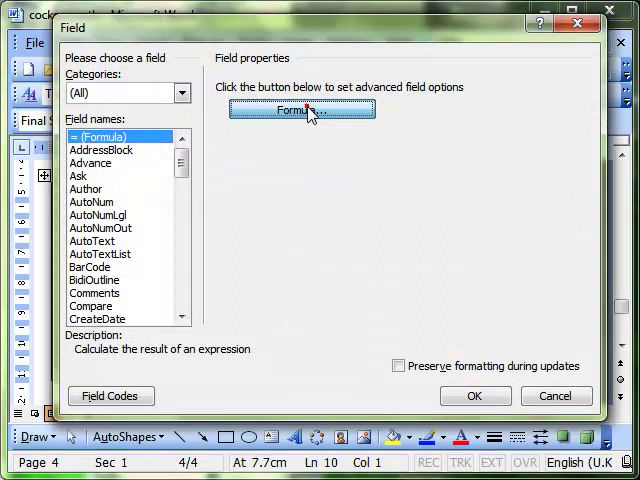
# Replace the total formula =MAX(above) with =b1+b2, showing 14
pyautogui.click(299, 111)
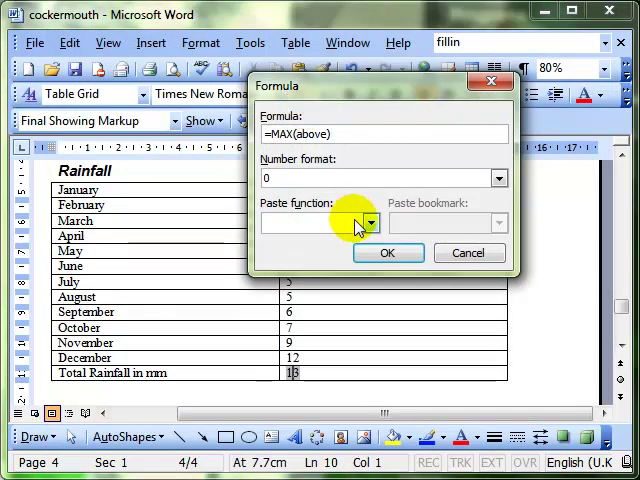
pyautogui.moveTo(573, 180)
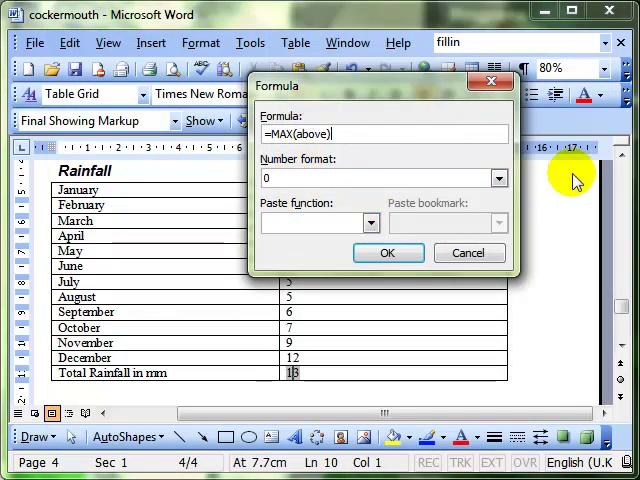
pyautogui.click(499, 178)
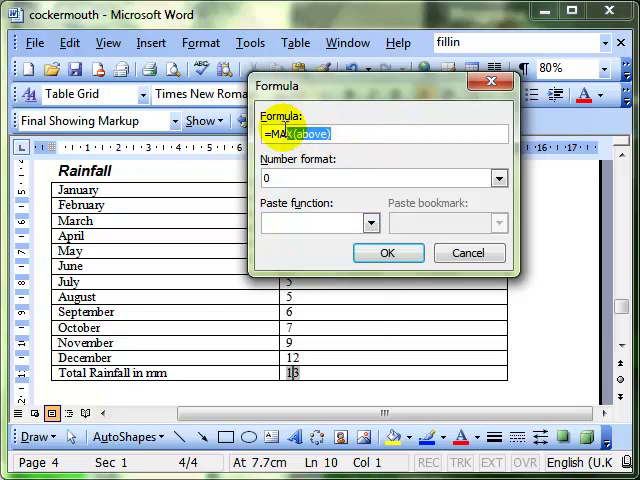
pyautogui.moveTo(445, 168)
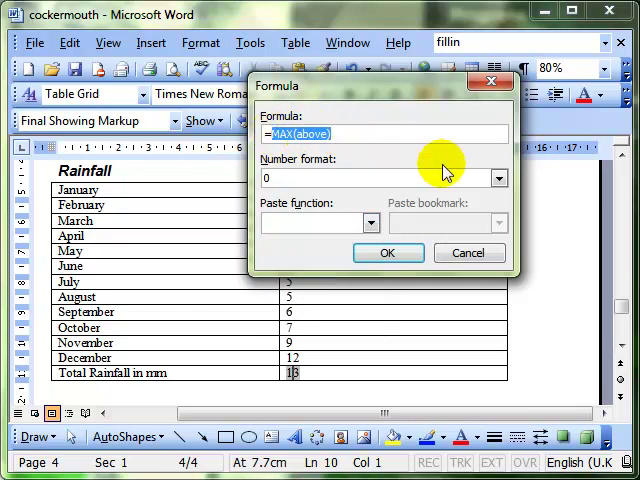
pyautogui.write('=b1+')
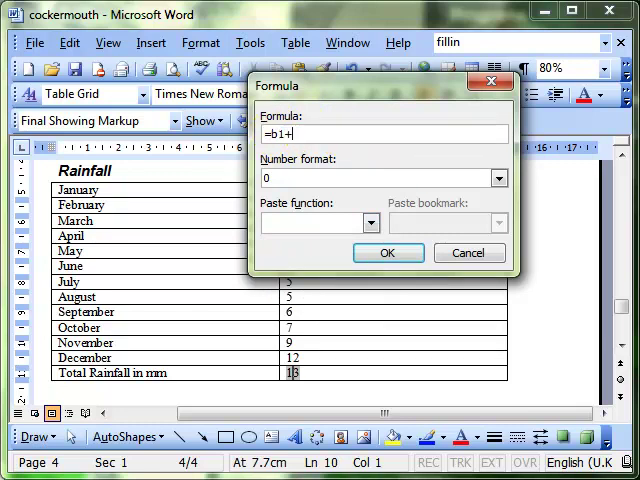
pyautogui.write('b2')
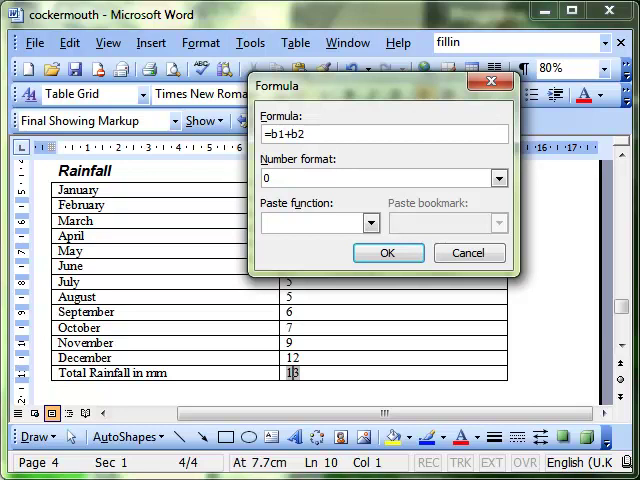
pyautogui.moveTo(422, 196)
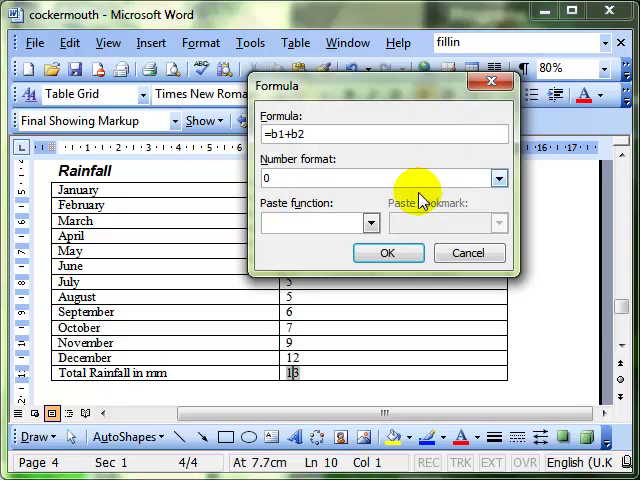
pyautogui.moveTo(315, 155)
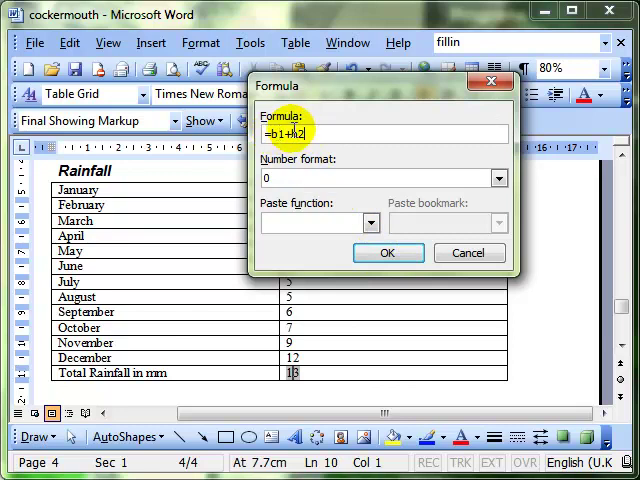
pyautogui.click(387, 252)
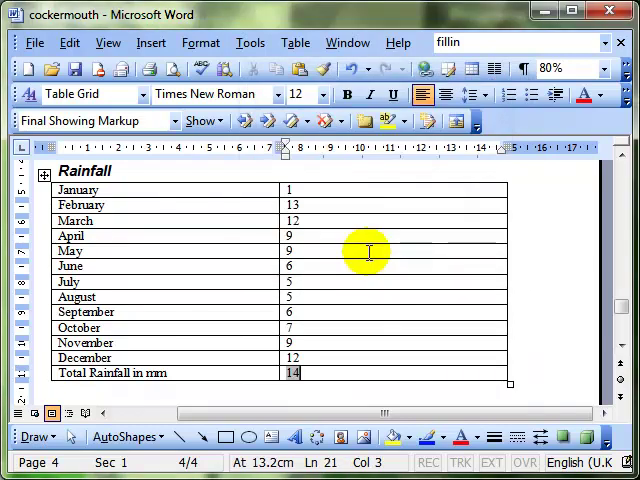
pyautogui.moveTo(198, 210)
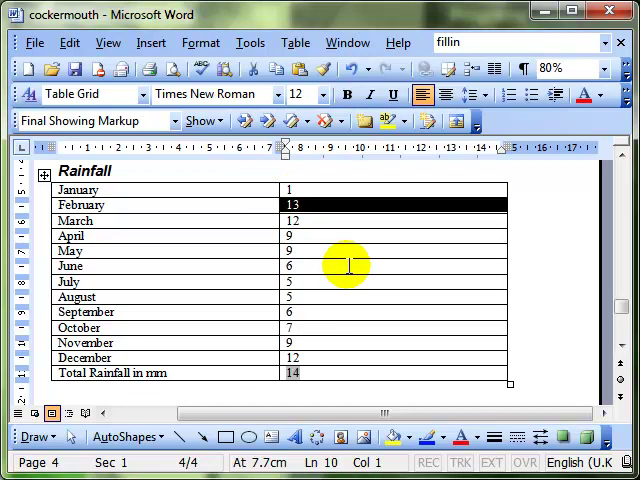
pyautogui.moveTo(310, 215)
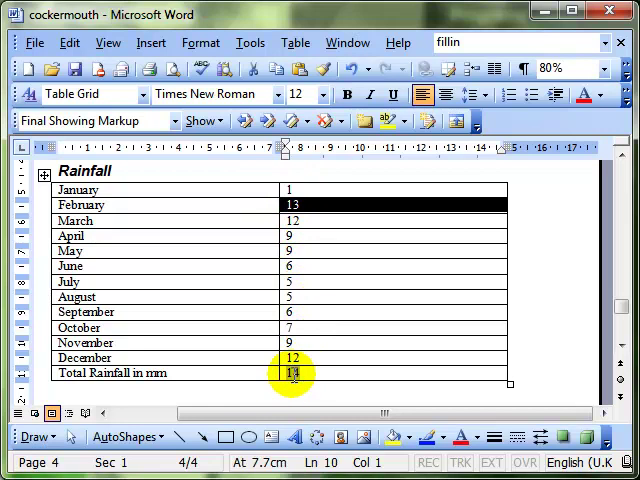
# Change the total formula to =b1*b2, so the total displays 13
pyautogui.rightClick(293, 372)
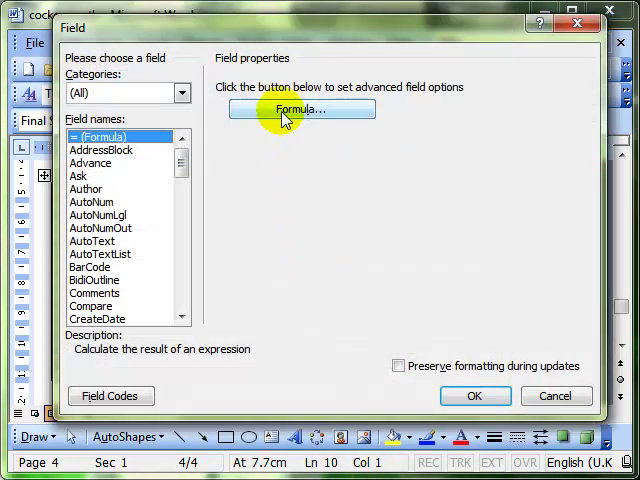
pyautogui.click(300, 108)
pyautogui.write('=b1*b2')
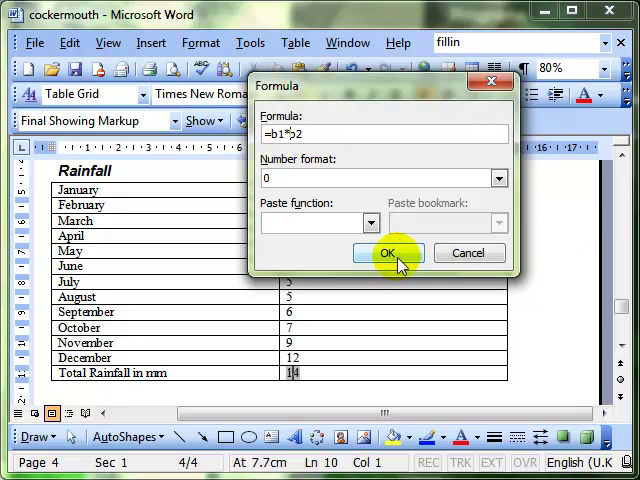
pyautogui.click(388, 252)
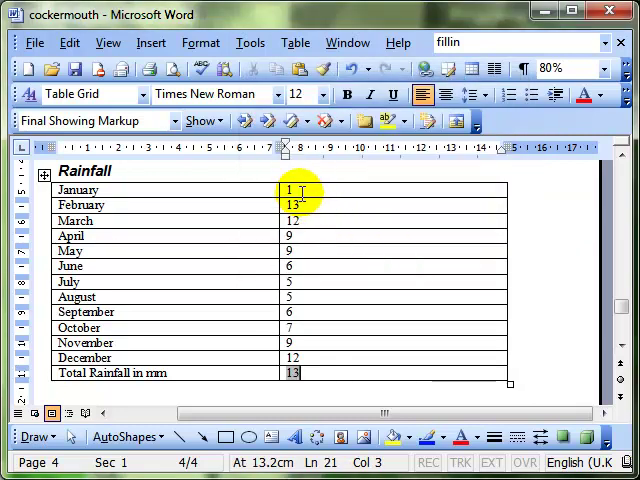
pyautogui.moveTo(453, 349)
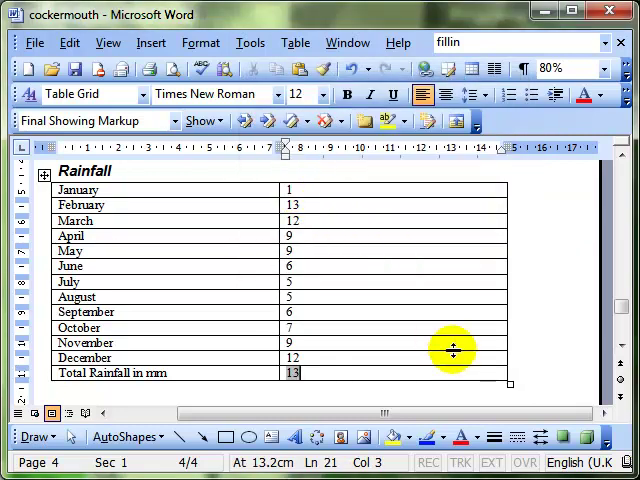